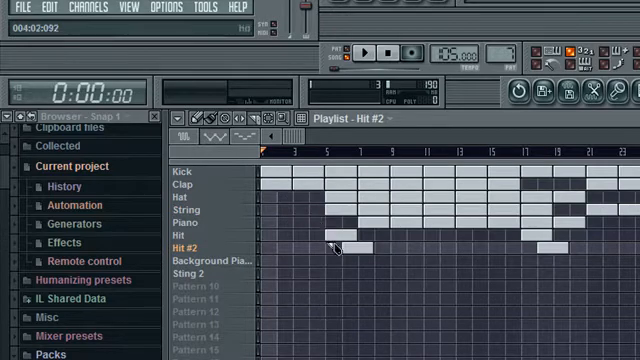
# Step: Paint Hit #2 and Hit #3 blocks into the Playlist after each Hit block
pyautogui.click(340, 250)
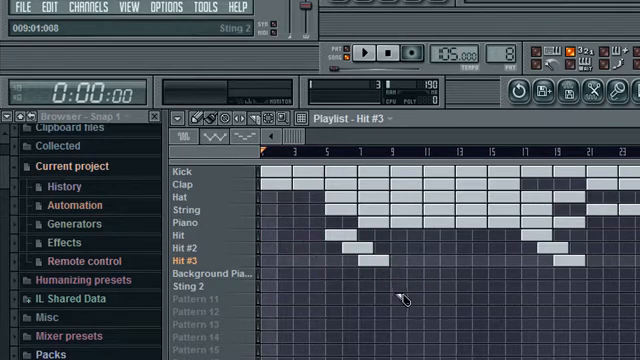
pyautogui.click(188, 245)
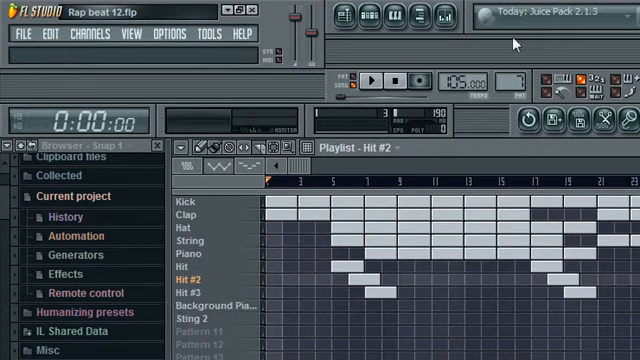
pyautogui.click(375, 18)
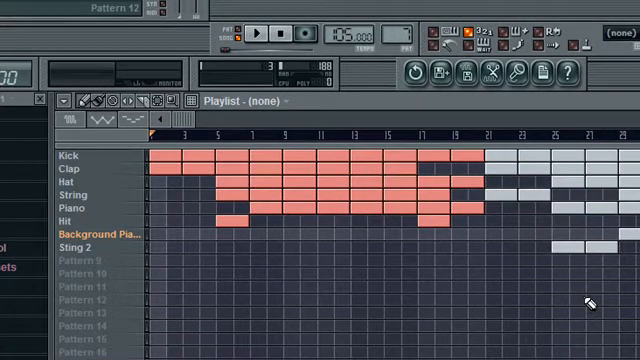
pyautogui.moveTo(340, 300)
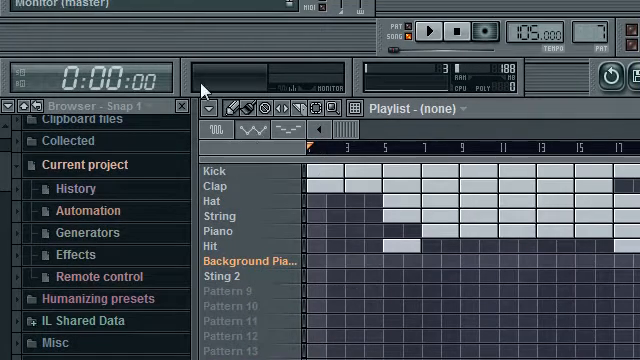
pyautogui.moveTo(325, 145)
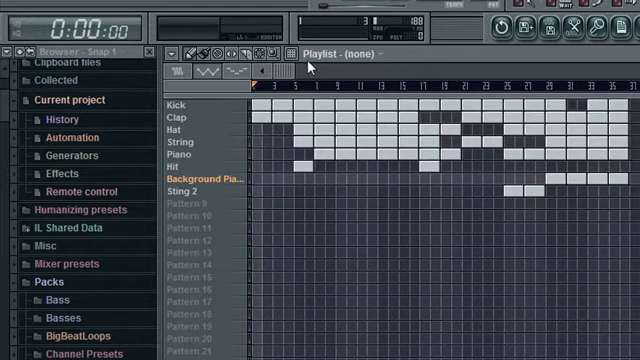
pyautogui.moveTo(360, 250)
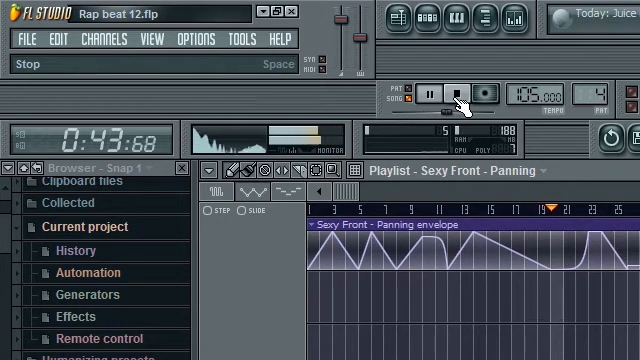
# Step: Stop song playback, returning the position to zero with the Sexy Front panning intact
pyautogui.click(453, 91)
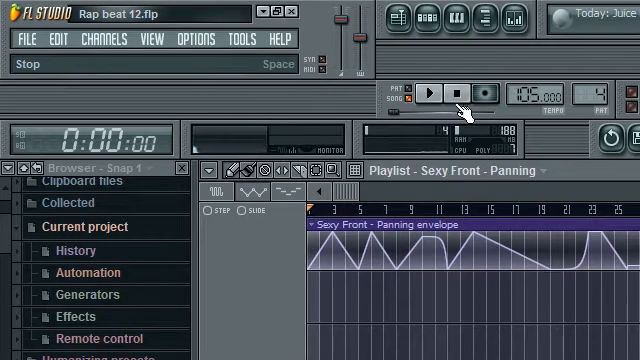